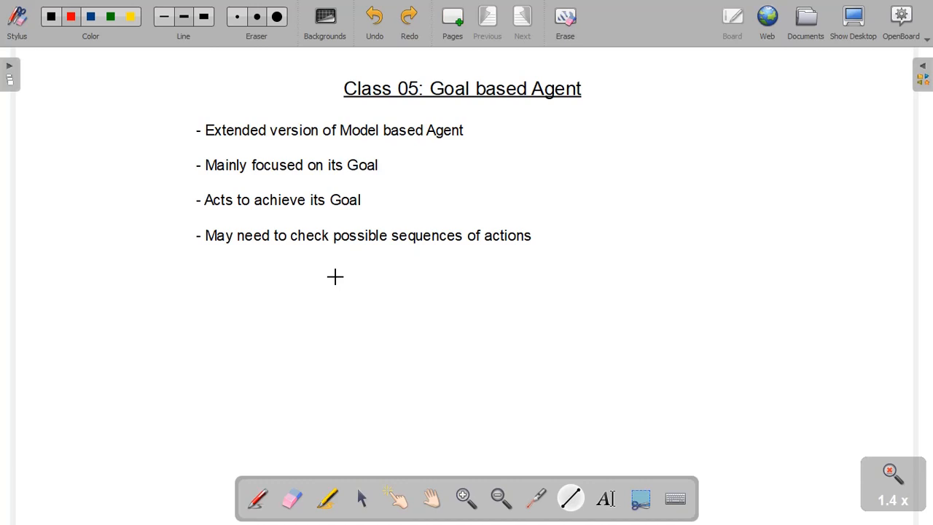
Step: Draw a red underline beneath 'Extended version of Model based Agent'
{"action": "left_click_drag", "start_coordinate": [205, 143], "coordinate": [446, 143]}
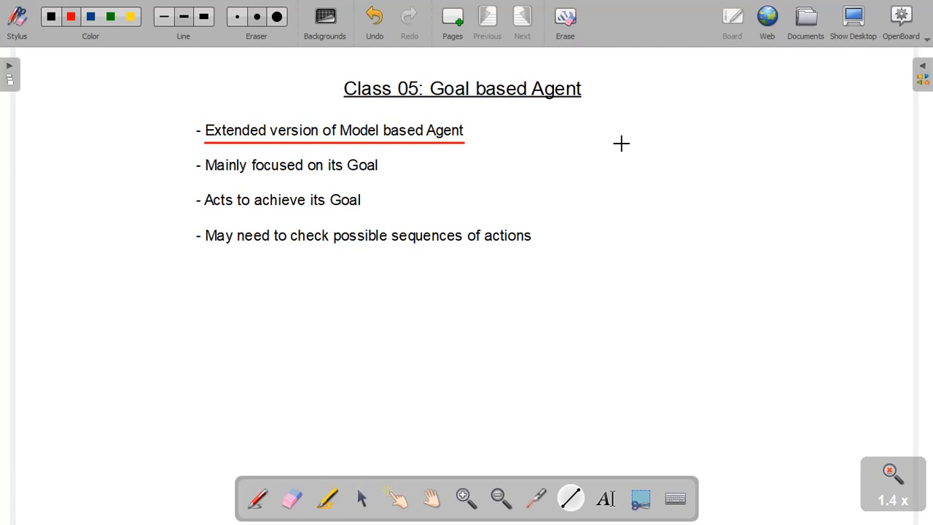
{"action": "mouse_move", "coordinate": [211, 177]}
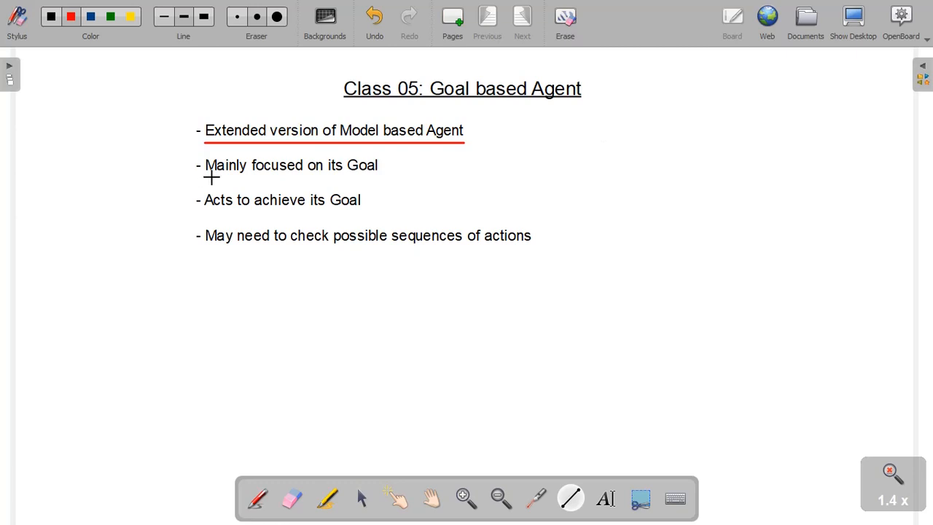
Step: Draw red underlines beneath the 'Mainly focused on its Goal', 'Acts to achieve its Goal' and action-sequences bullets
{"action": "left_click_drag", "start_coordinate": [206, 177], "coordinate": [376, 178]}
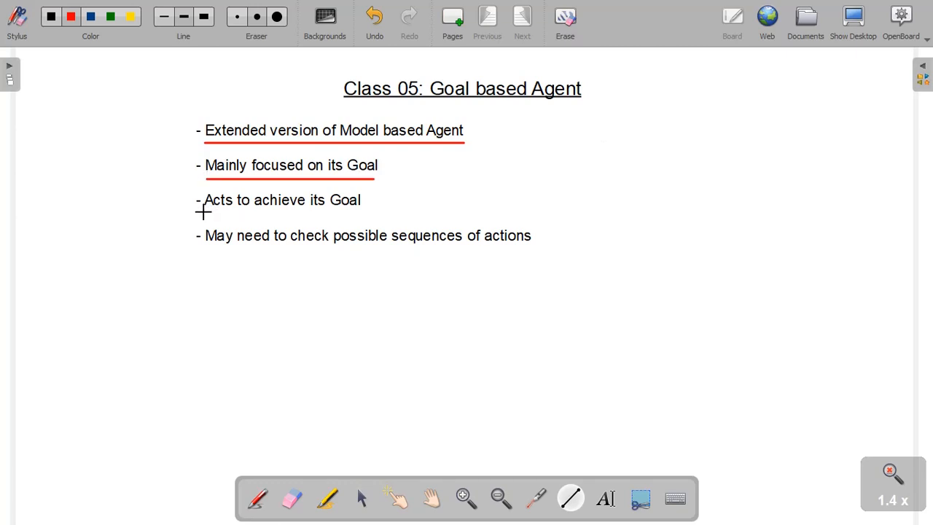
{"action": "left_click_drag", "start_coordinate": [204, 211], "coordinate": [357, 211]}
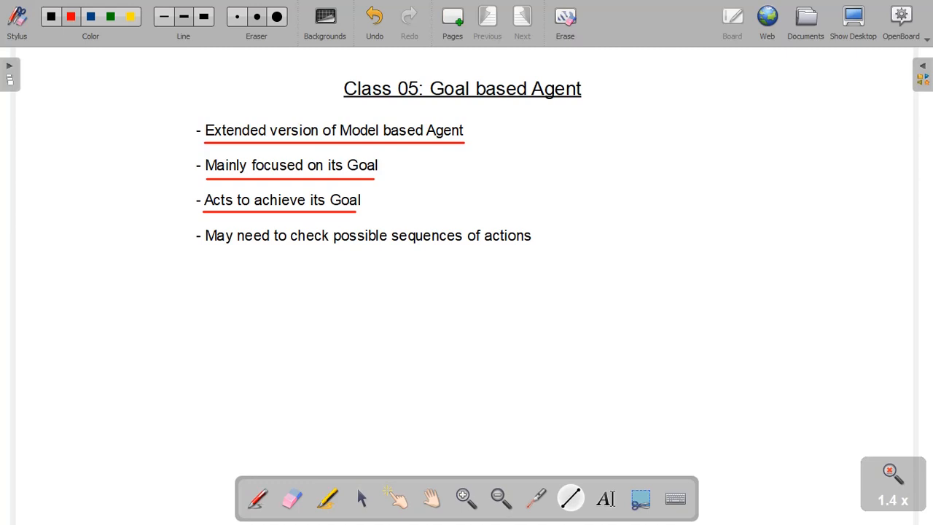
{"action": "left_click_drag", "start_coordinate": [207, 251], "coordinate": [308, 257]}
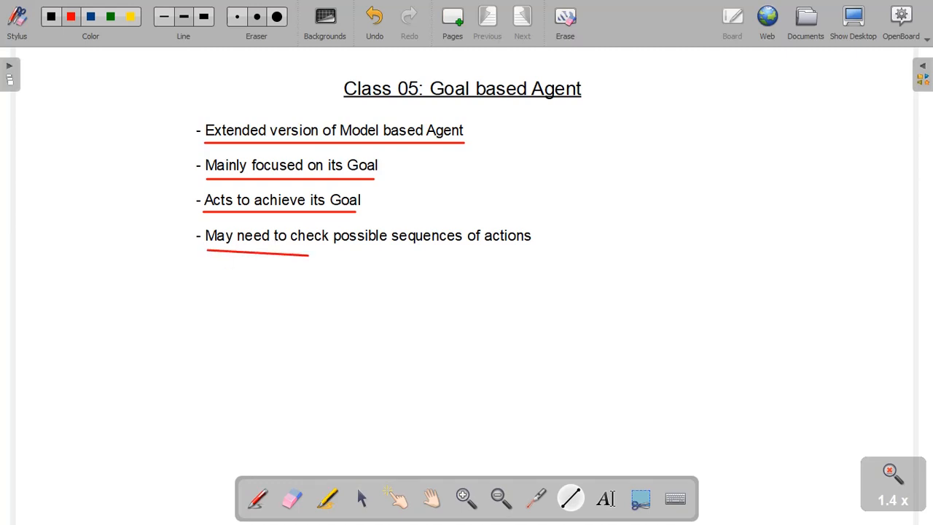